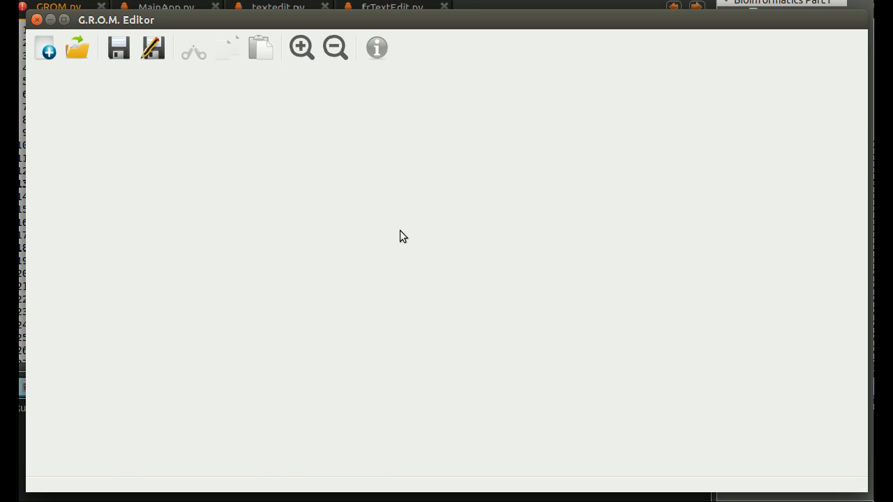
mouse_move(464, 215)
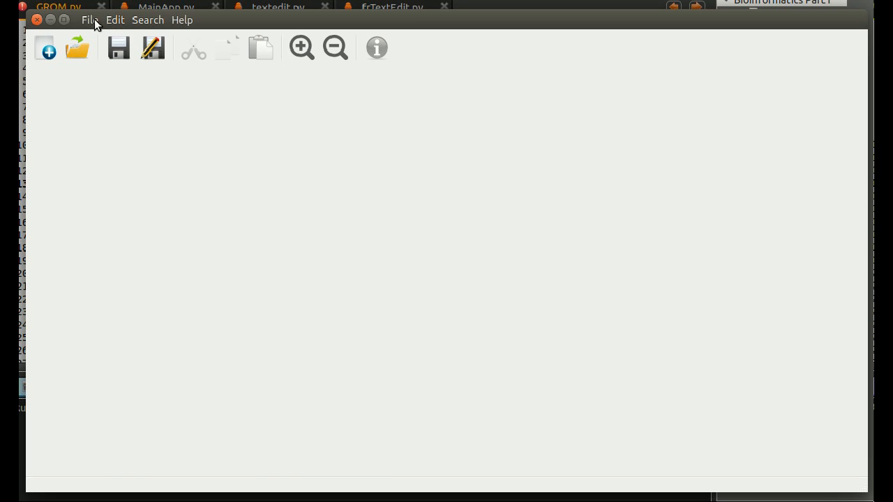
Cancel two New-file attempts (one with a coordinate file type), then open em.mdp from exampleFiles
left_click(89, 19)
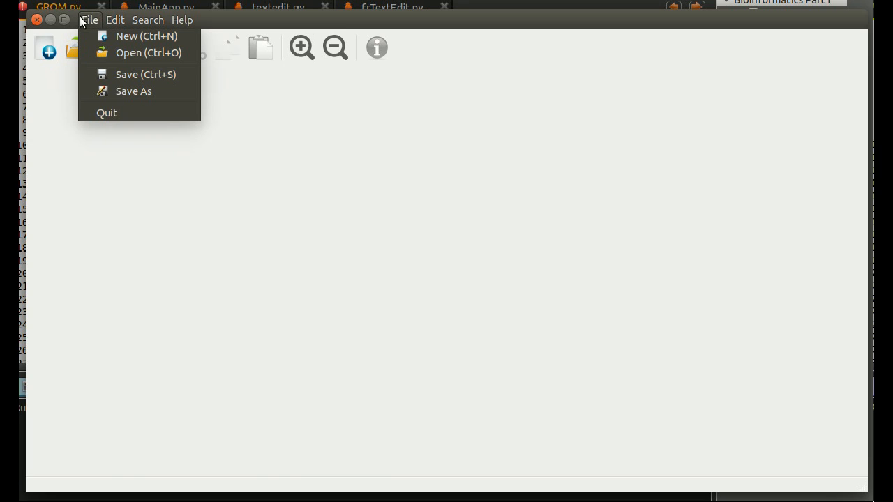
left_click(145, 36)
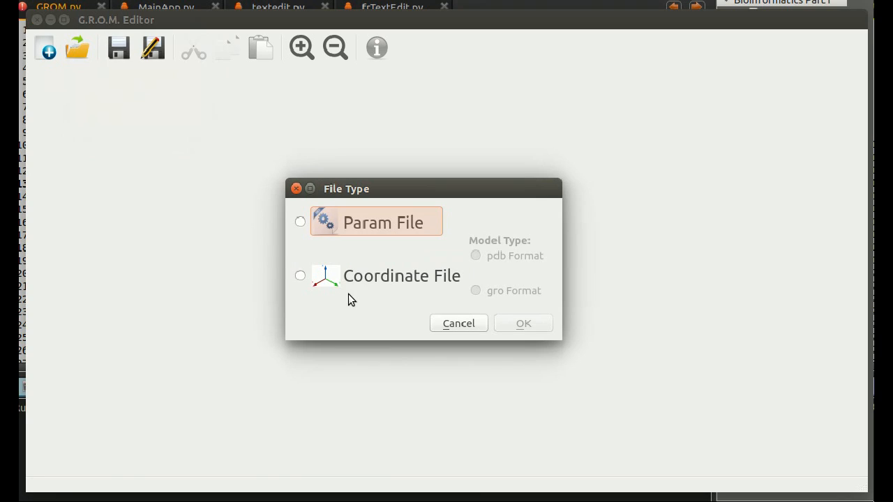
left_click(300, 221)
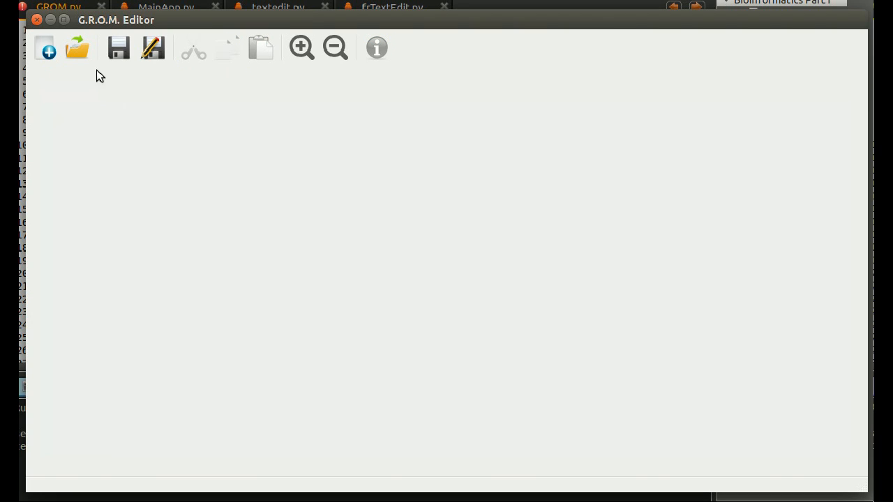
left_click(78, 48)
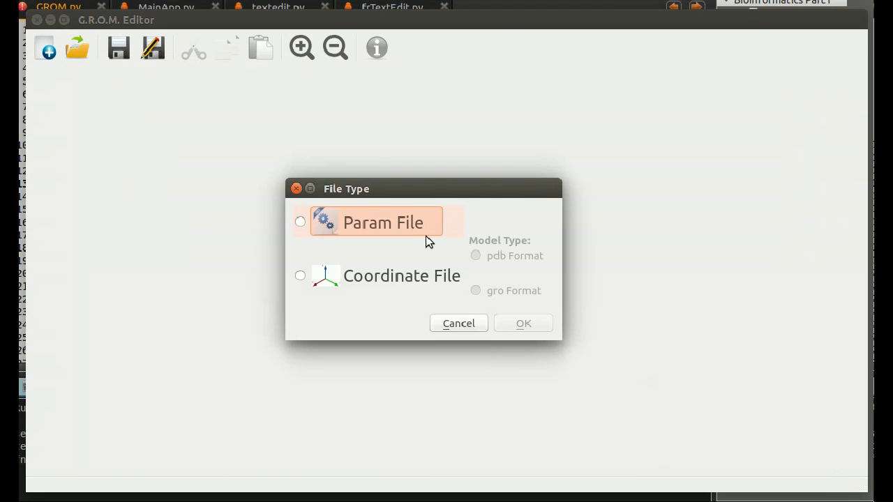
left_click(300, 275)
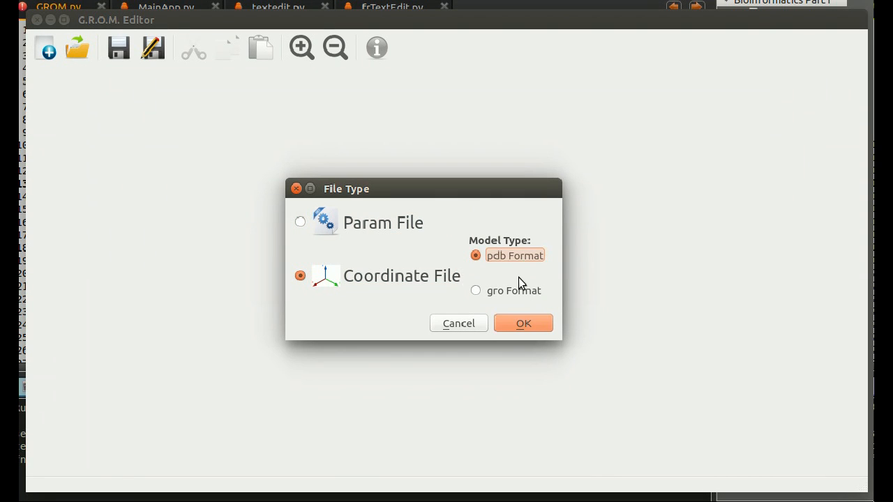
left_click(523, 324)
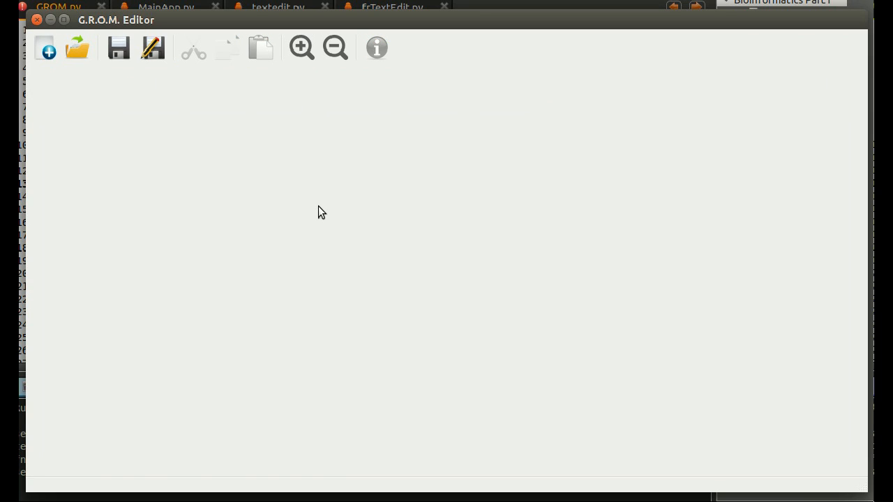
left_click(78, 47)
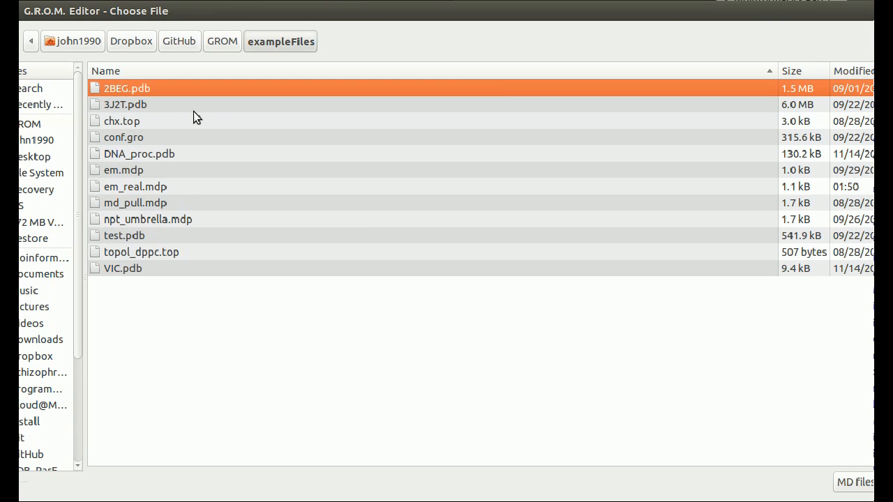
double_click(123, 170)
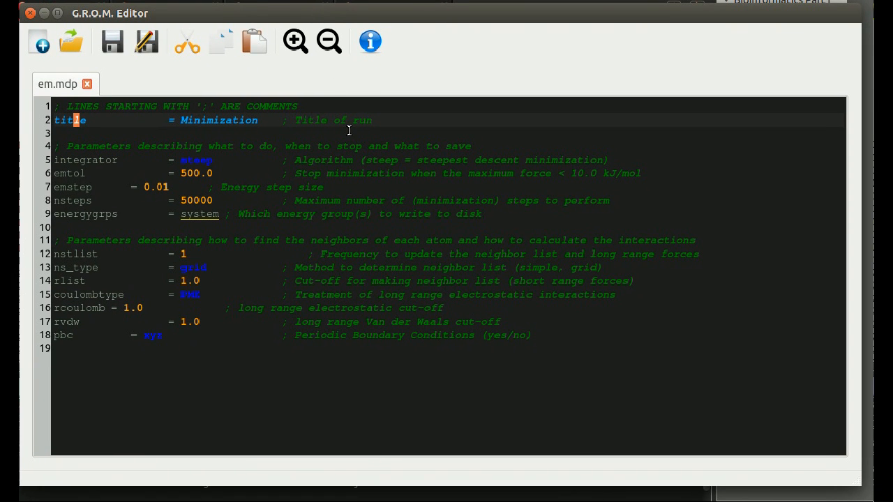
mouse_move(131, 134)
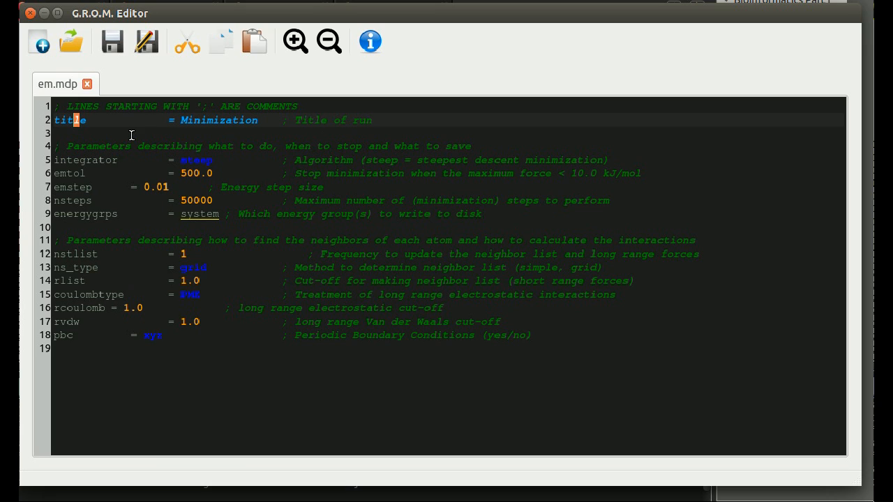
left_click(187, 41)
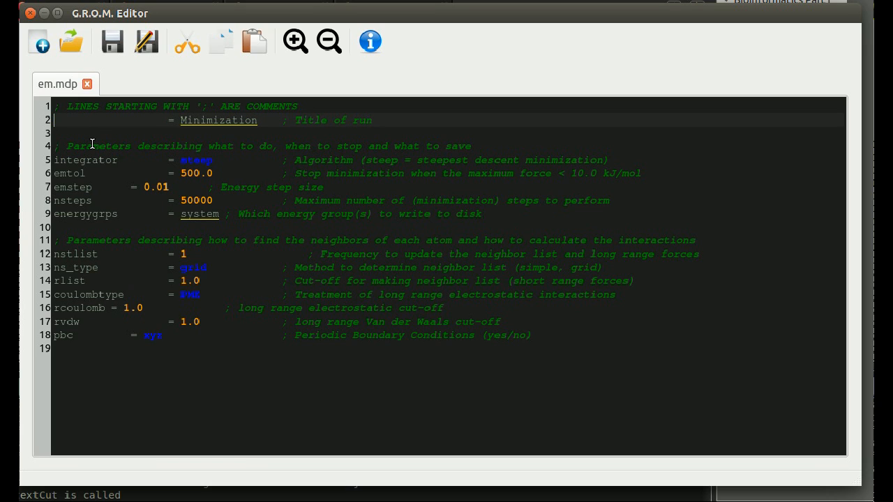
type("title")
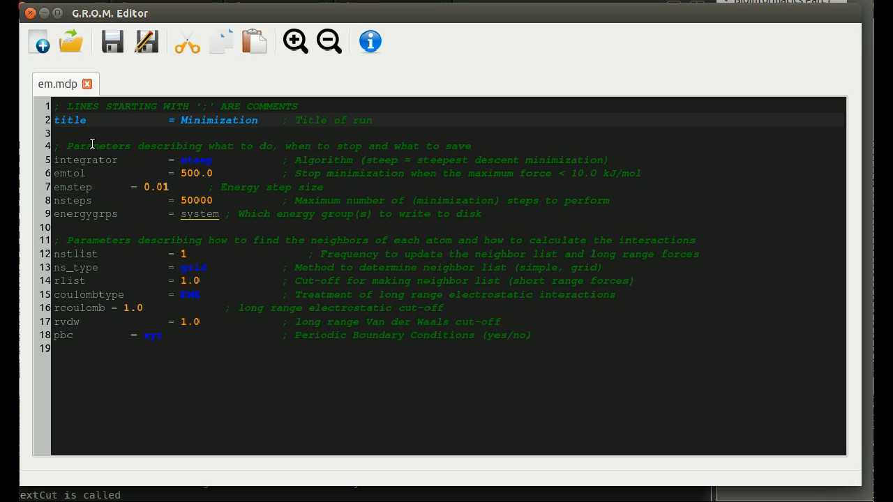
double_click(70, 120)
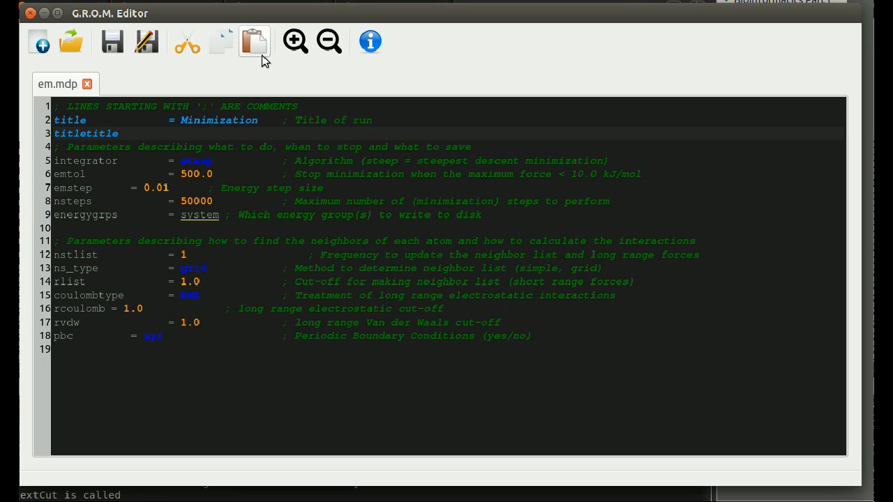
left_click(254, 40)
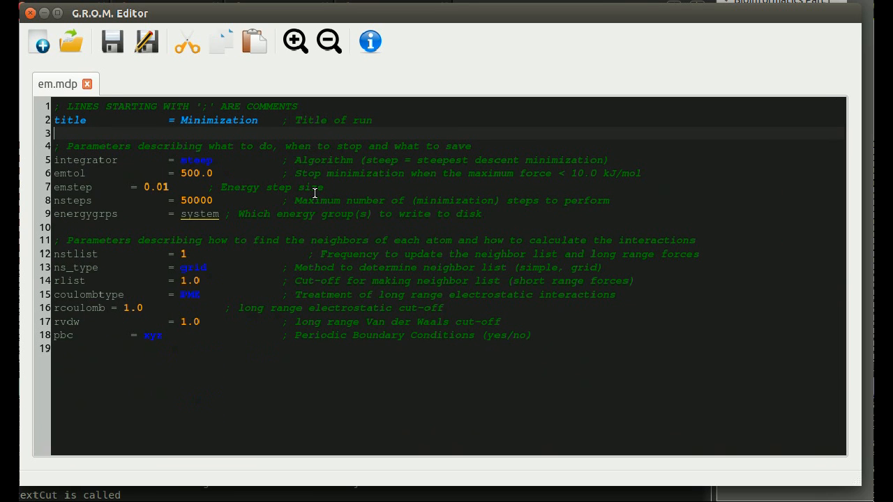
Enlarge the em.mdp text by two zoom steps, then shrink it back by two
left_click(294, 41)
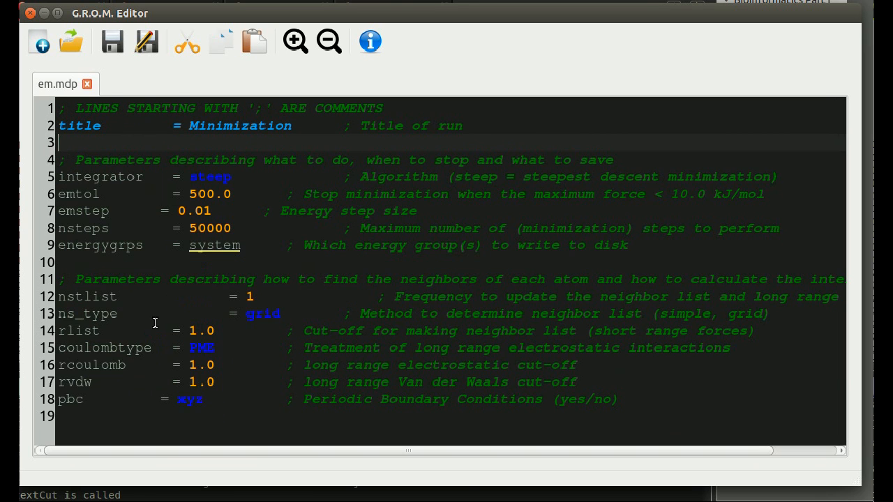
left_click(294, 41)
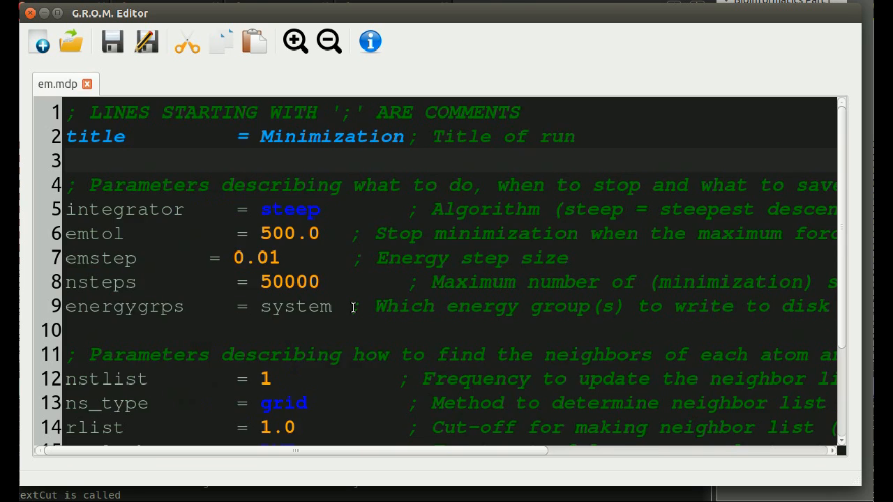
left_click(328, 42)
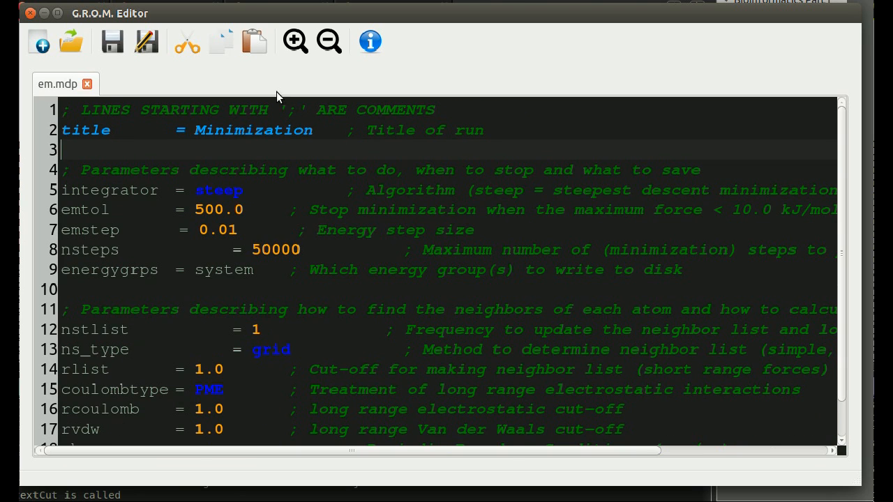
left_click(328, 40)
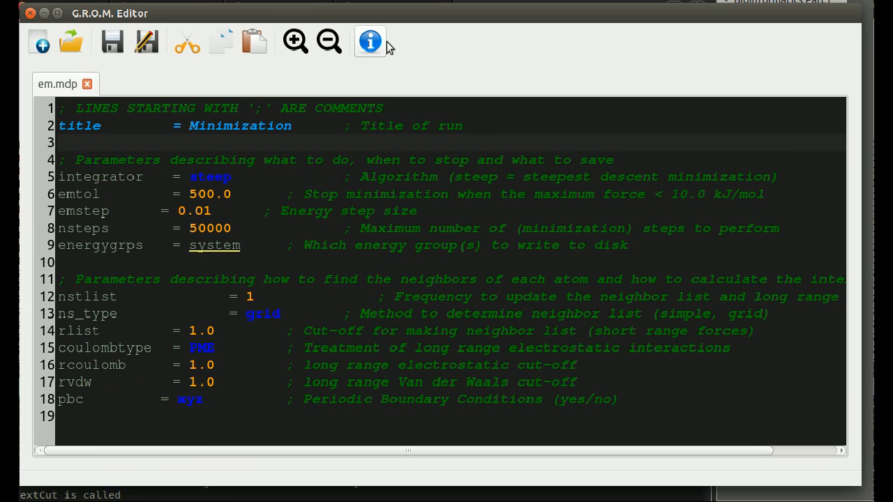
Show the mdp options reference documentation beside em.mdp and scroll through it
left_click(370, 42)
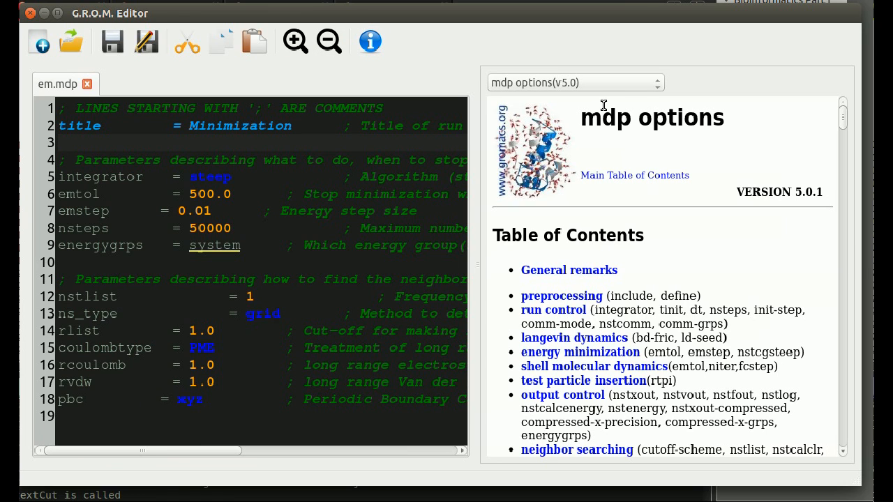
scroll("down", 3)
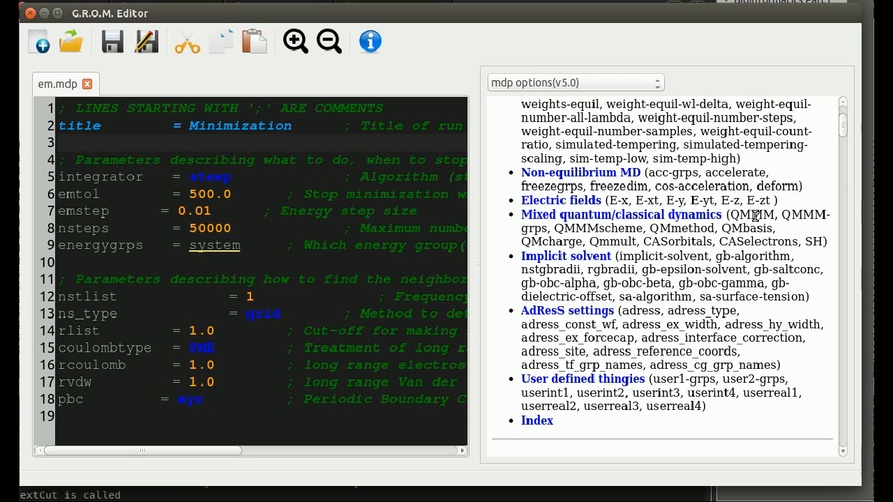
scroll("up", 3)
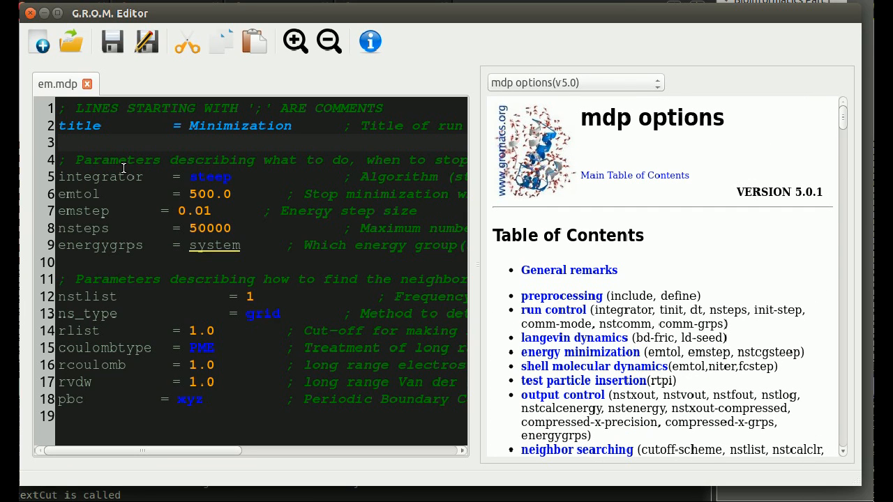
Complete the typed 'emt' on line 3 to 'emtol' using the spelling suggestions
type("em")
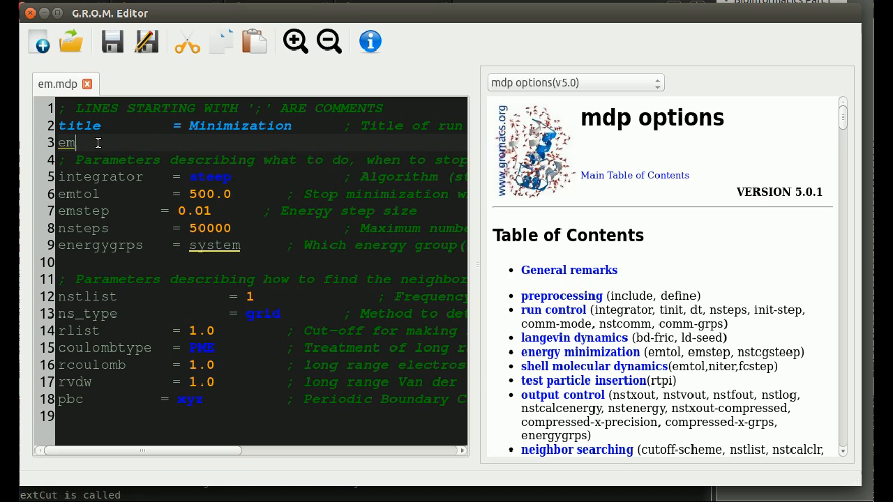
type("t")
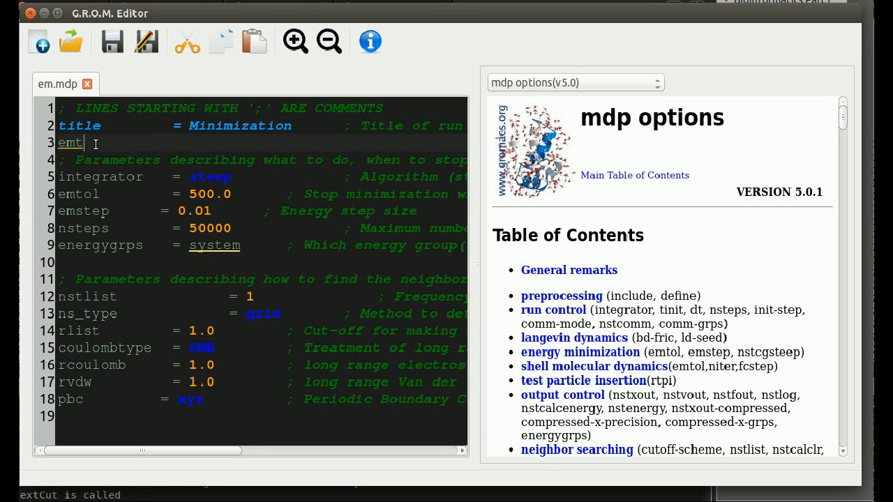
right_click(70, 142)
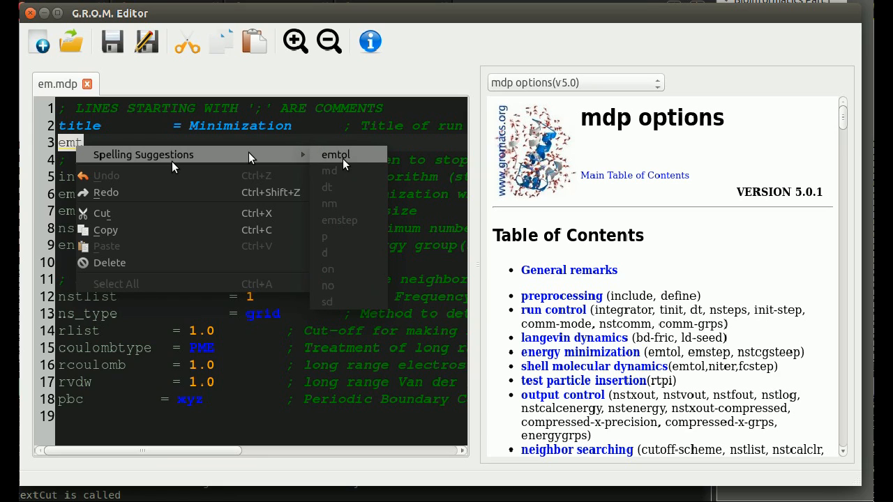
left_click(335, 154)
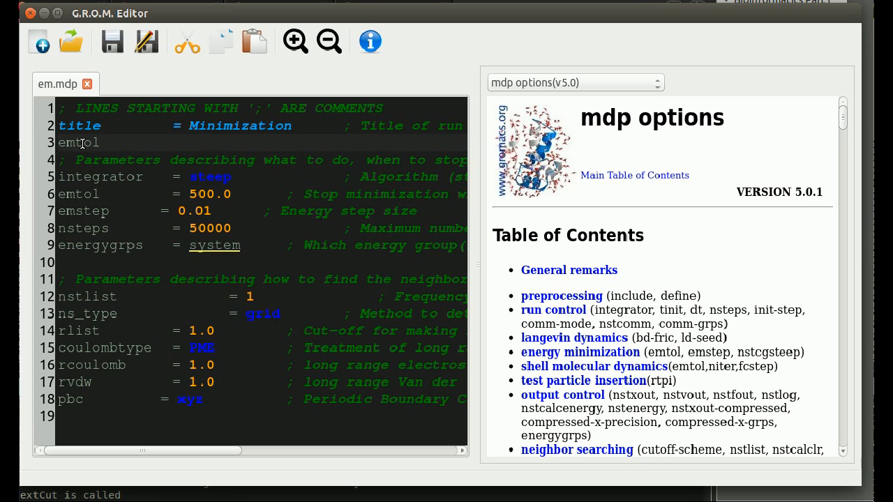
Look up emtol in the help's energy minimization section, then open exampleFiles/VIC.pdb
right_click(82, 142)
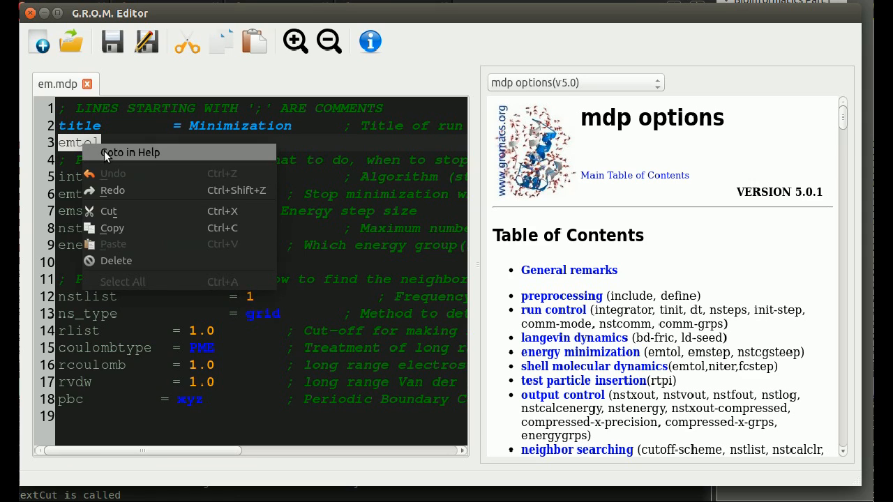
left_click(131, 152)
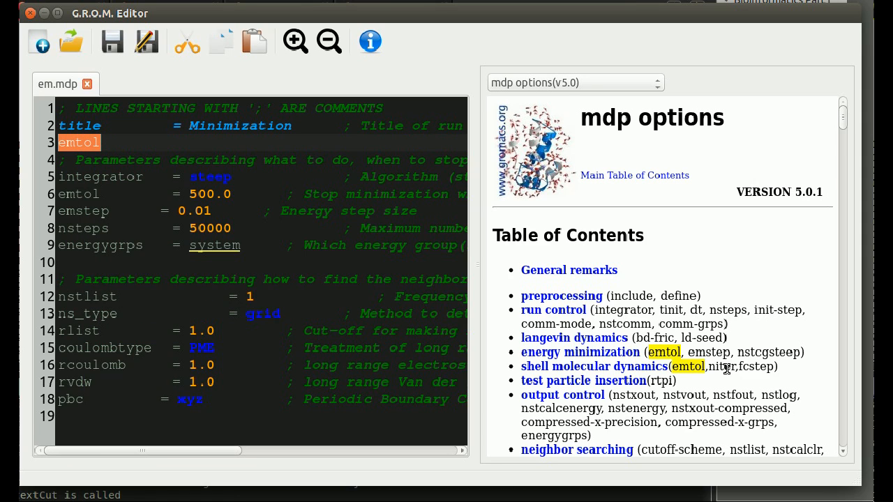
mouse_move(625, 370)
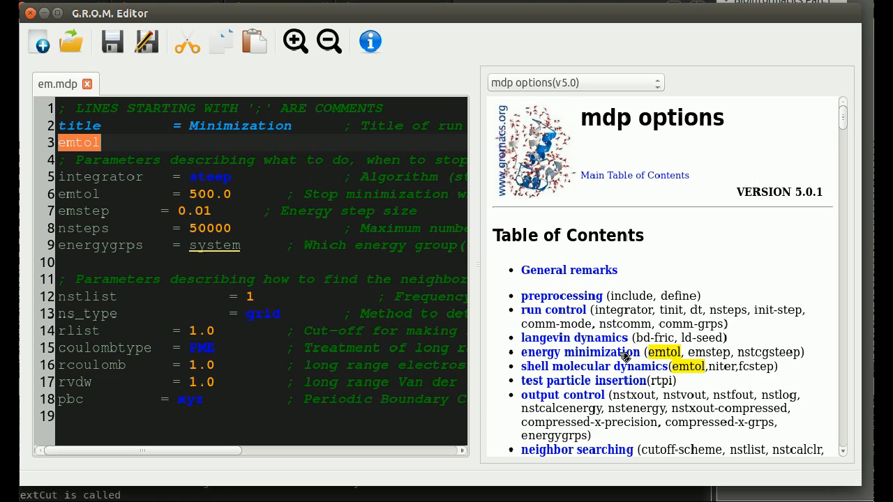
left_click(575, 352)
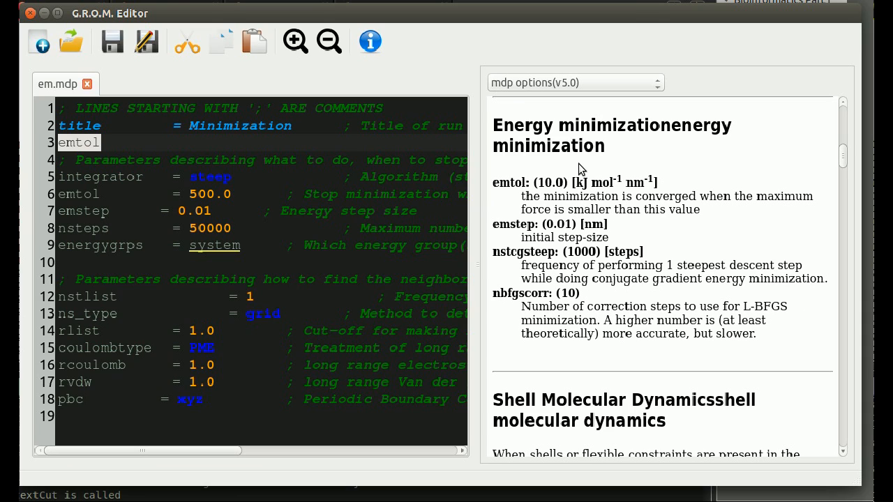
mouse_move(583, 117)
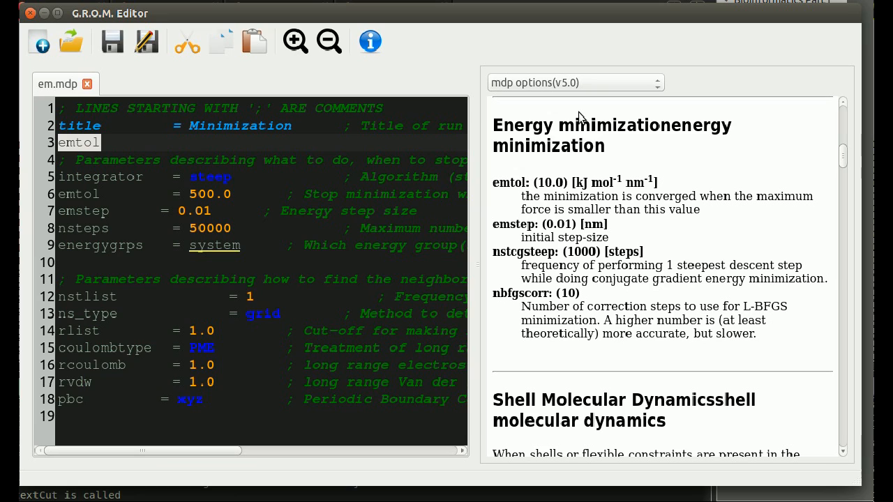
mouse_move(571, 117)
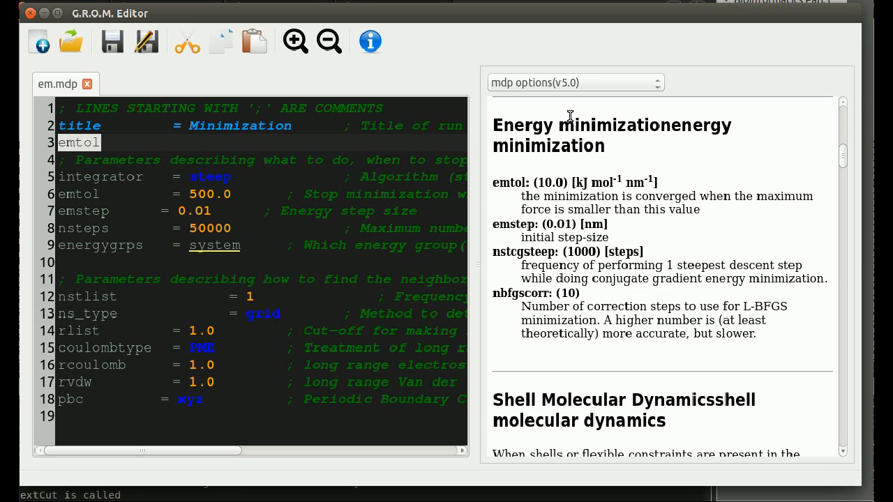
mouse_move(342, 75)
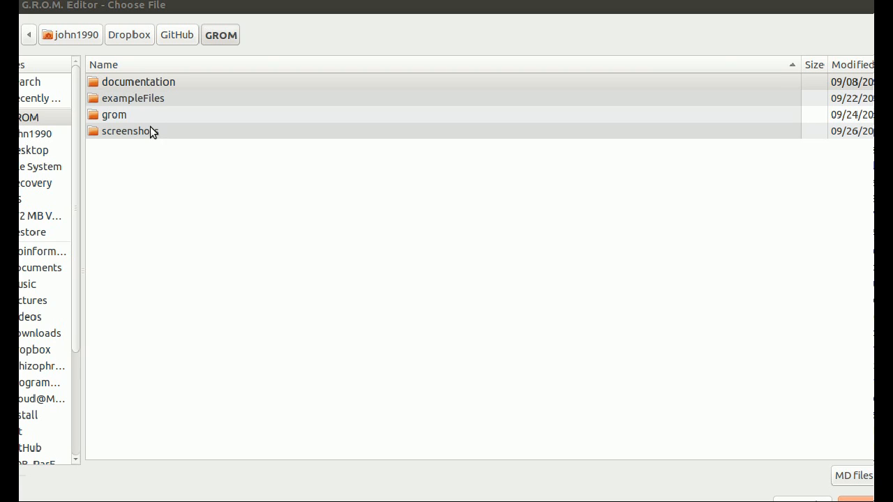
double_click(134, 98)
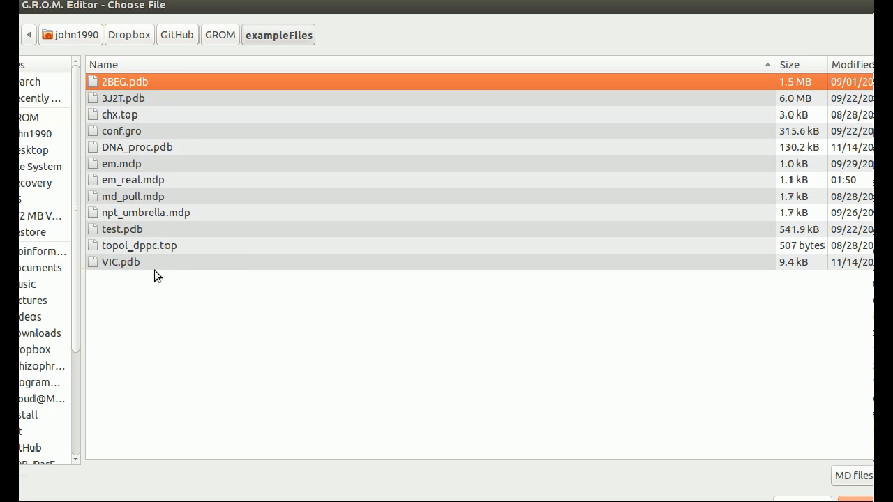
double_click(120, 262)
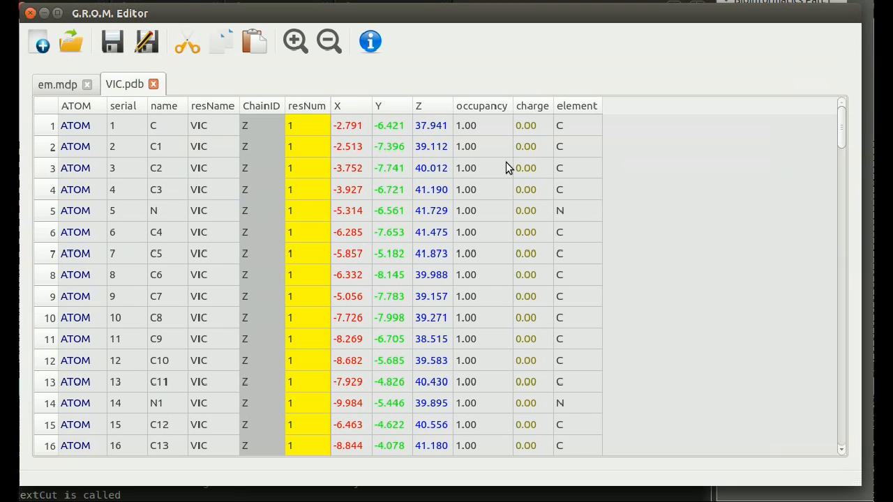
Multi-rename the resNum entries of rows 45–54 to 6 and confirm
scroll("down", 3)
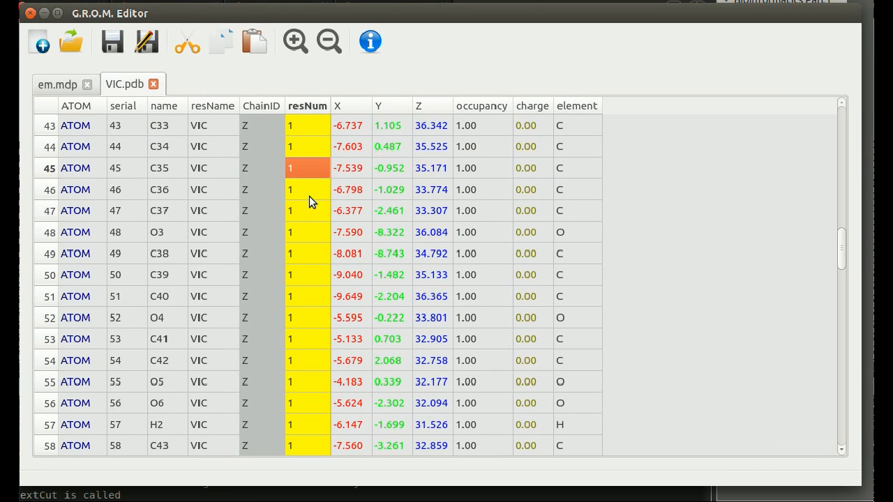
mouse_move(304, 257)
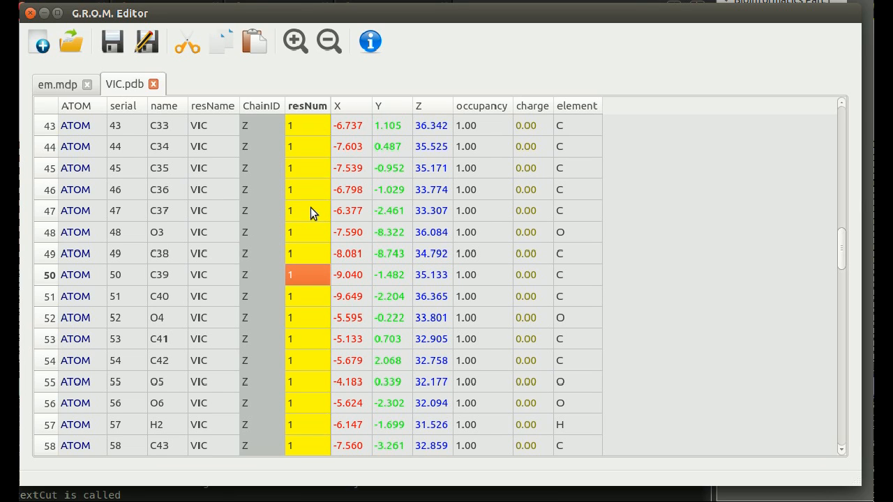
left_click(307, 167)
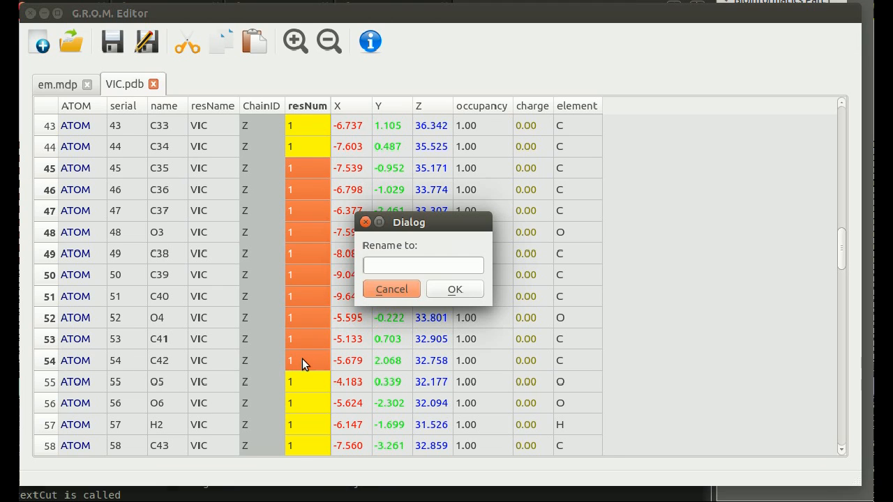
left_click(423, 265)
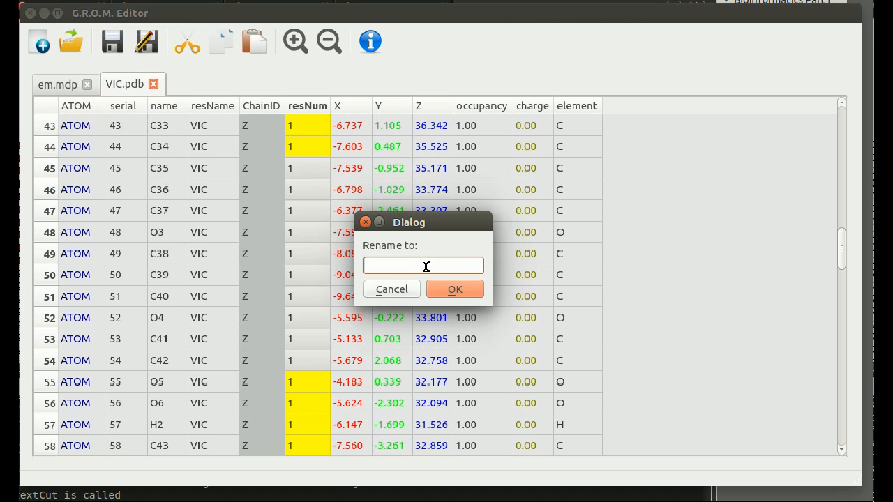
type("6")
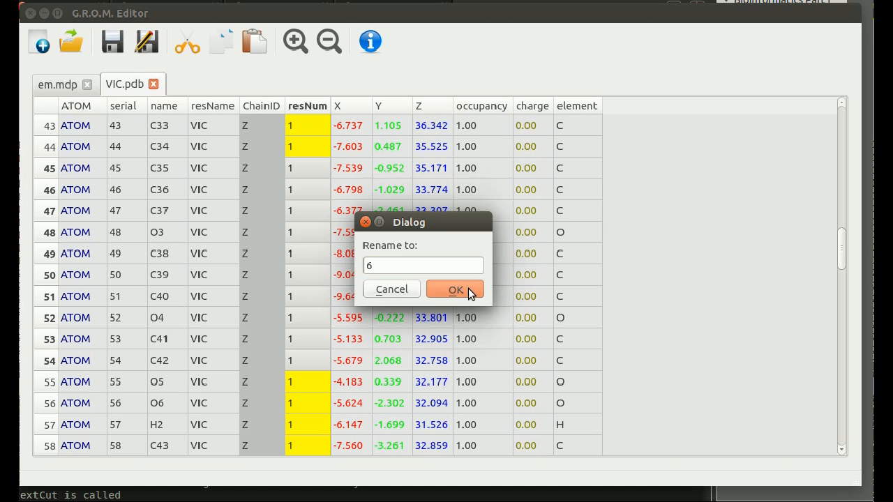
left_click(455, 289)
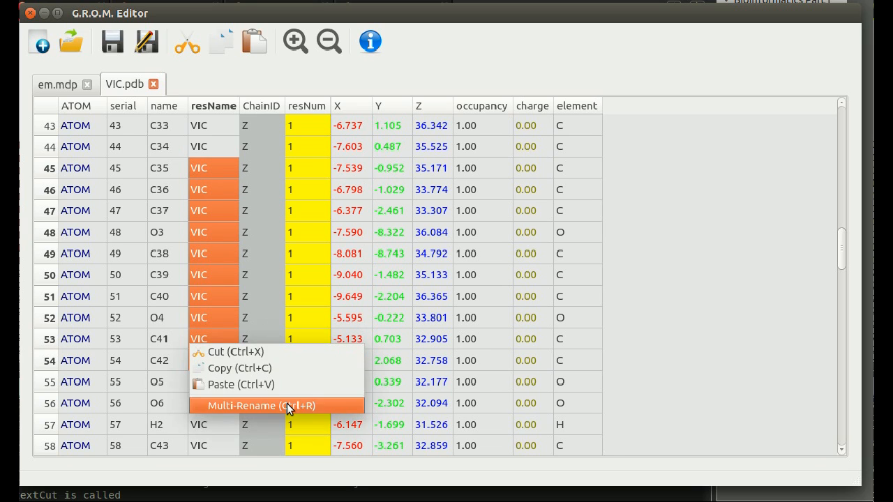
Attempt a Multi-Rename on the resName column, then return to em.mdp
left_click(261, 404)
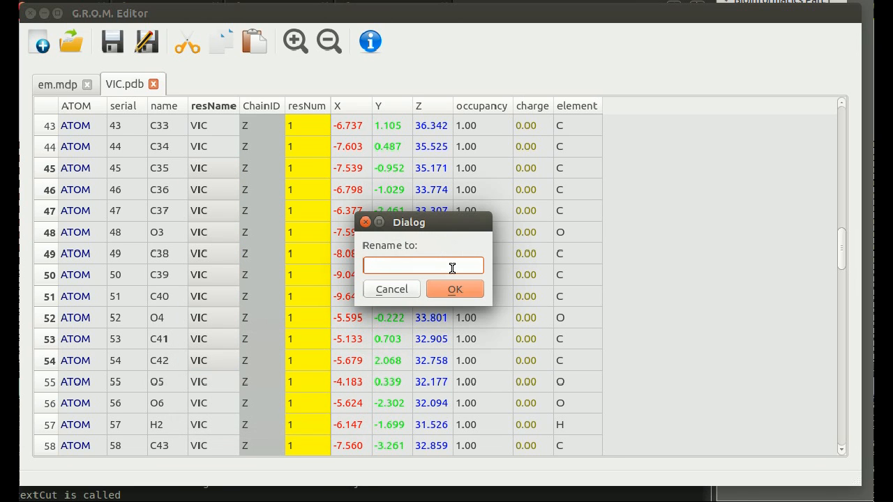
left_click(455, 289)
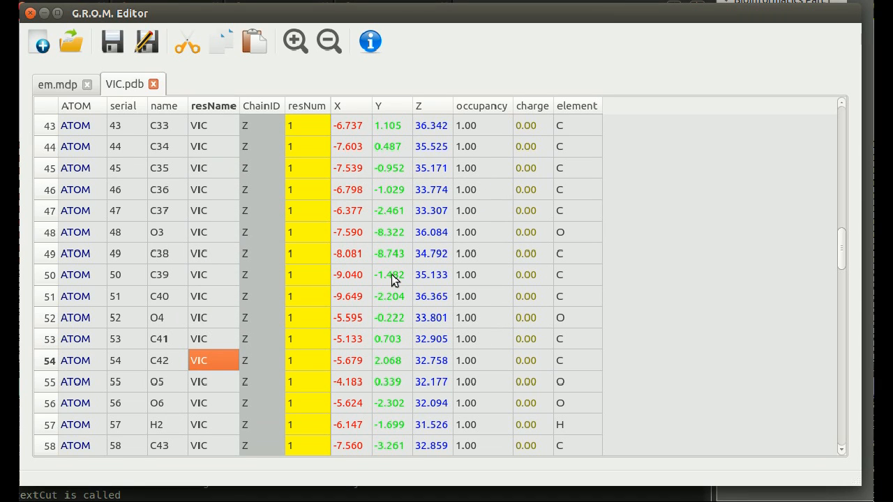
left_click(57, 84)
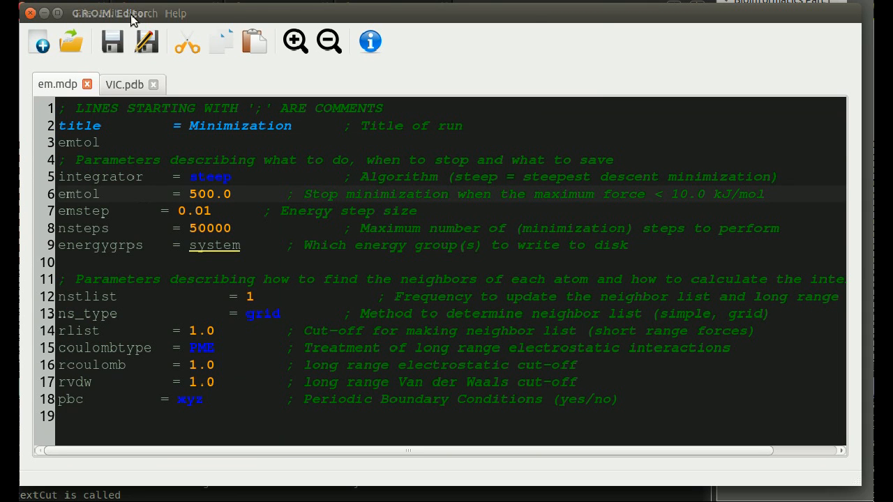
Search em.mdp for 'em' and jump to the next and previous matches
left_click(140, 13)
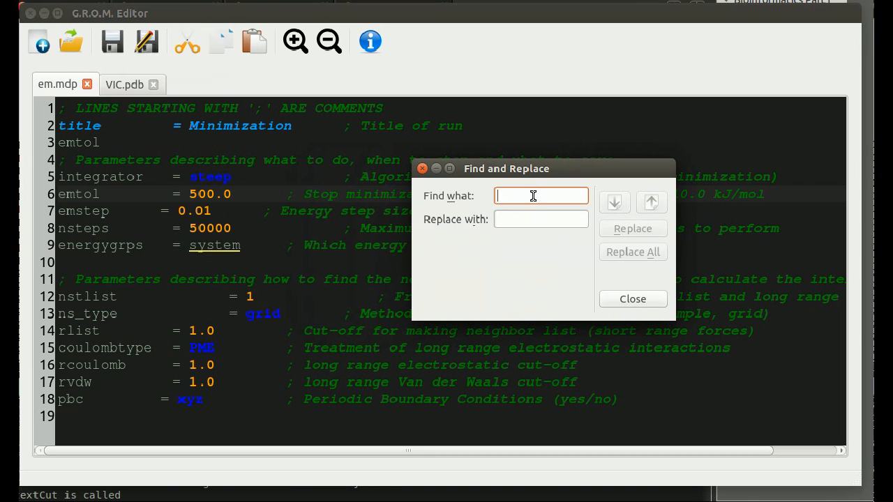
type("em")
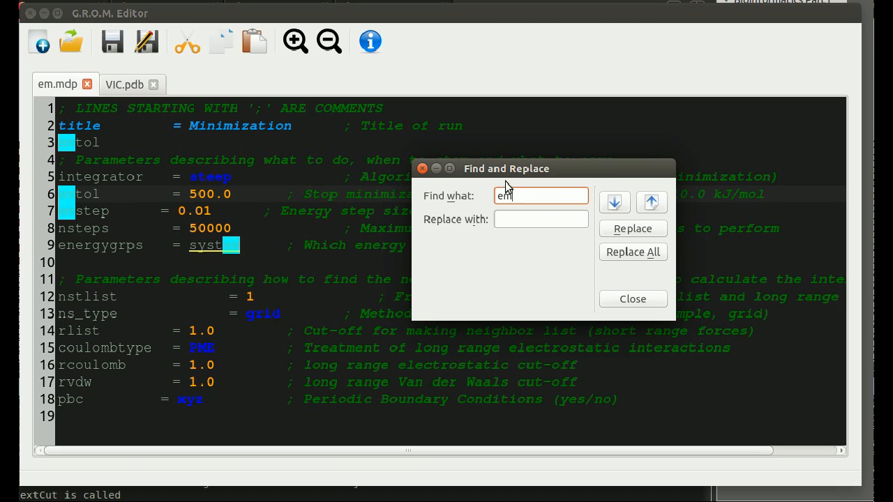
left_click(651, 201)
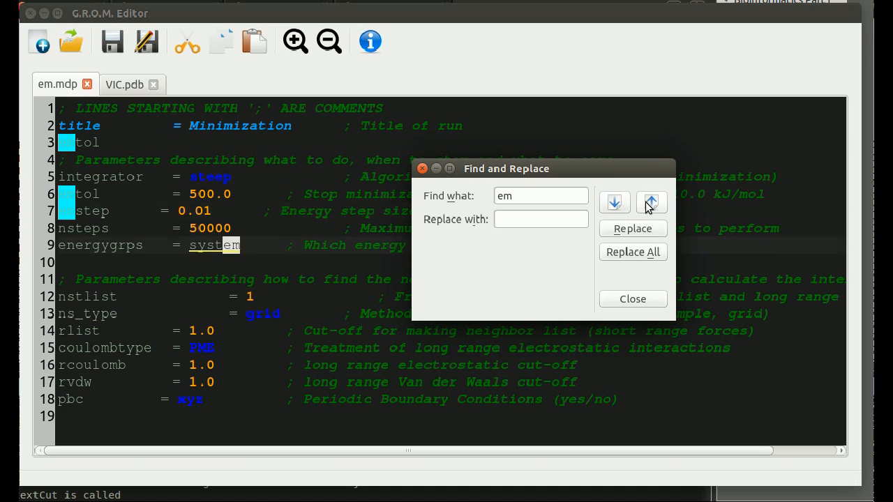
left_click(631, 298)
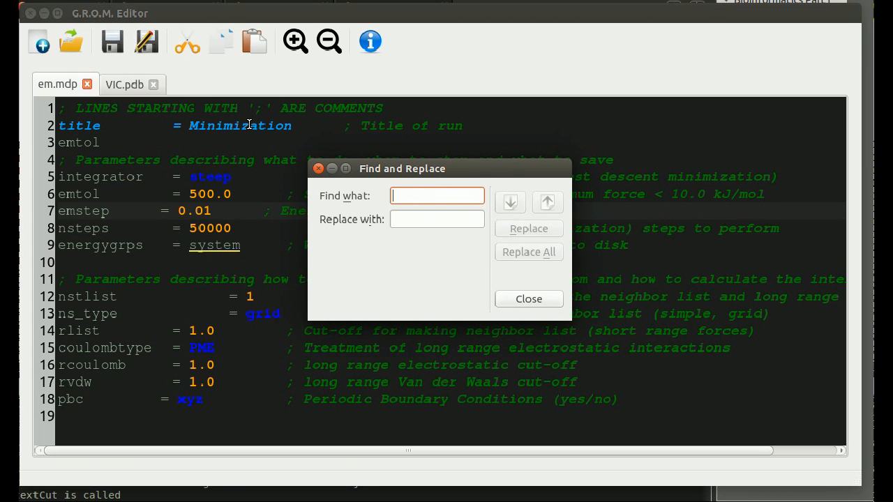
Rename the resName of VIC.pdb atoms 47–52 to CS50, then find the next CS50 match
left_click(124, 84)
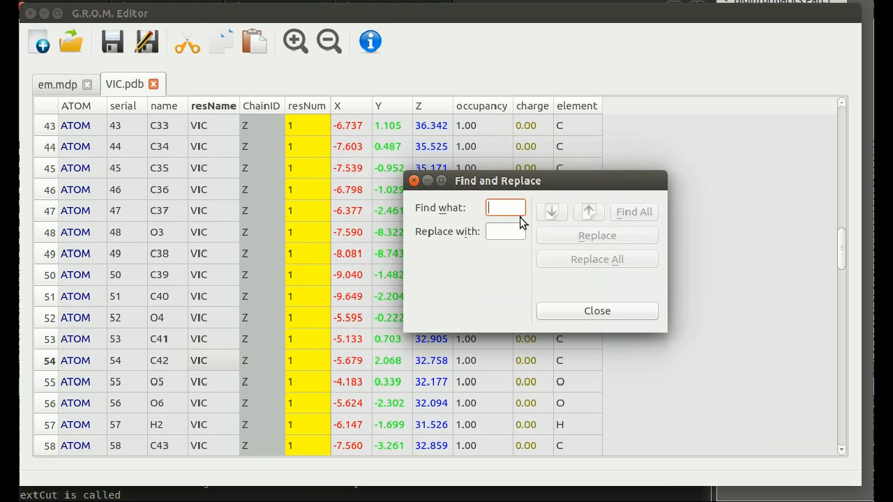
left_click(212, 210)
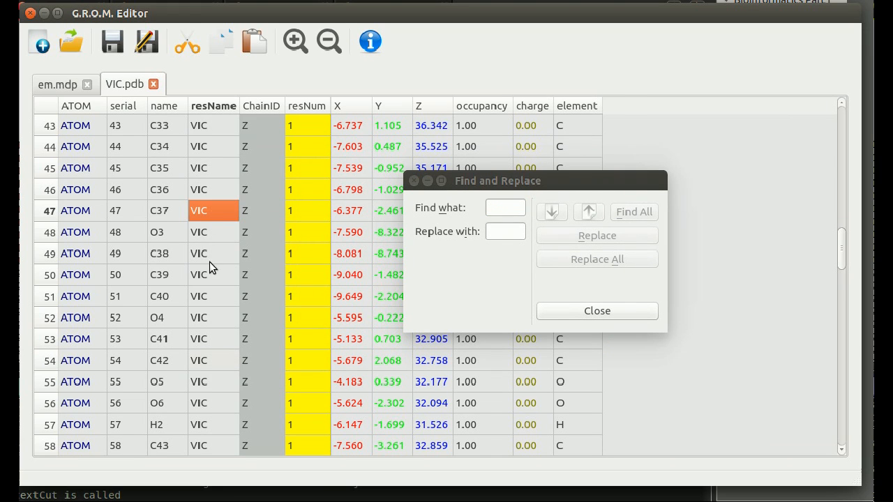
left_click(212, 318)
type("cs")
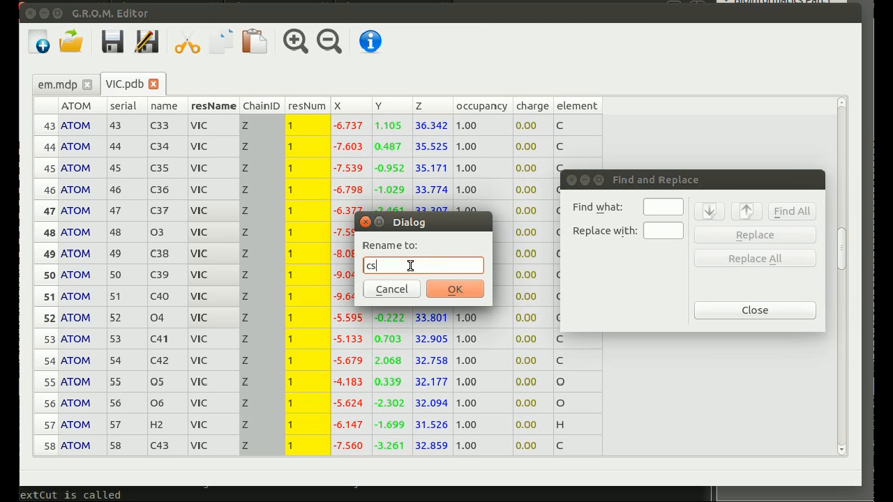
type("CS5")
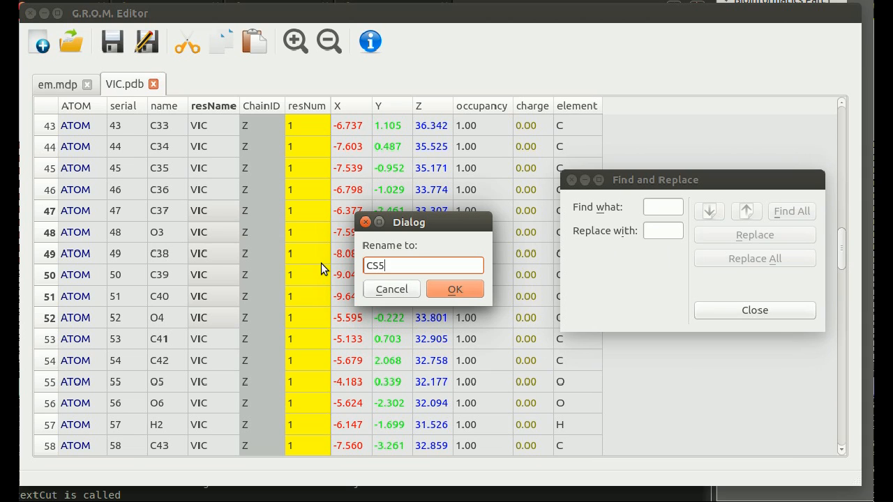
left_click(455, 289)
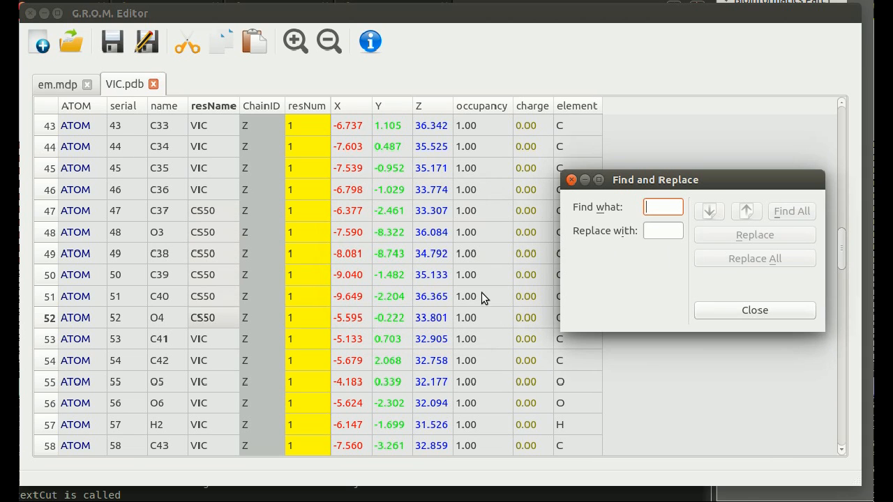
type("CS50")
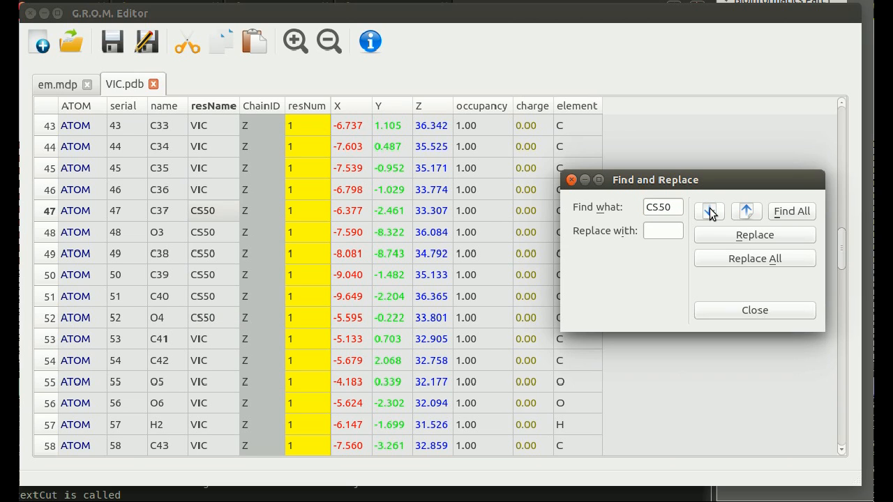
left_click(709, 212)
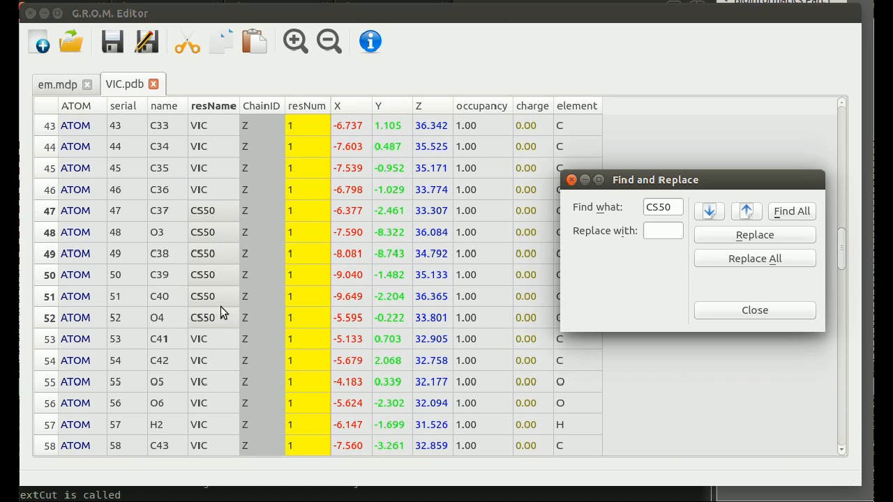
mouse_move(572, 180)
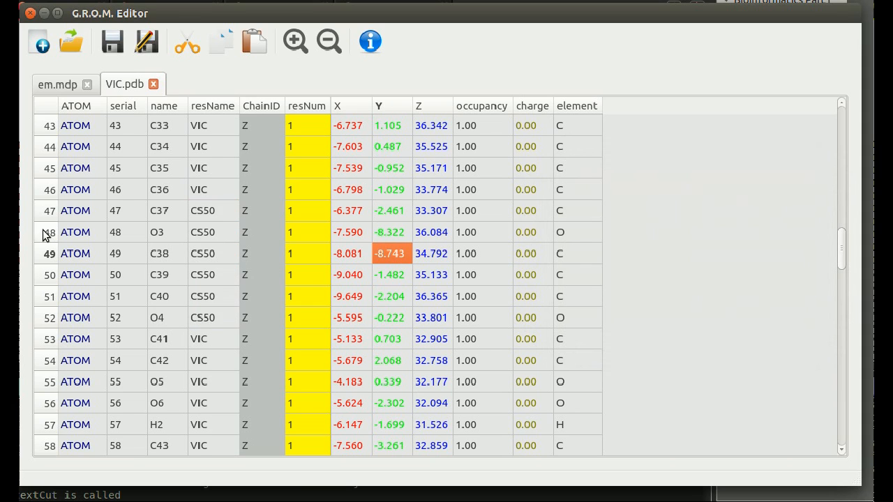
Close the VIC.pdb tab and bring up the file chooser on the exampleFiles folder
right_click(75, 232)
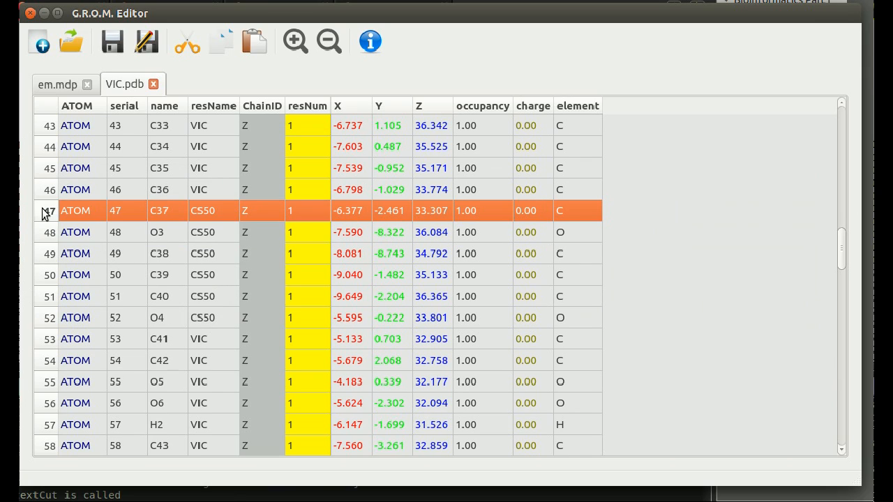
left_click(187, 42)
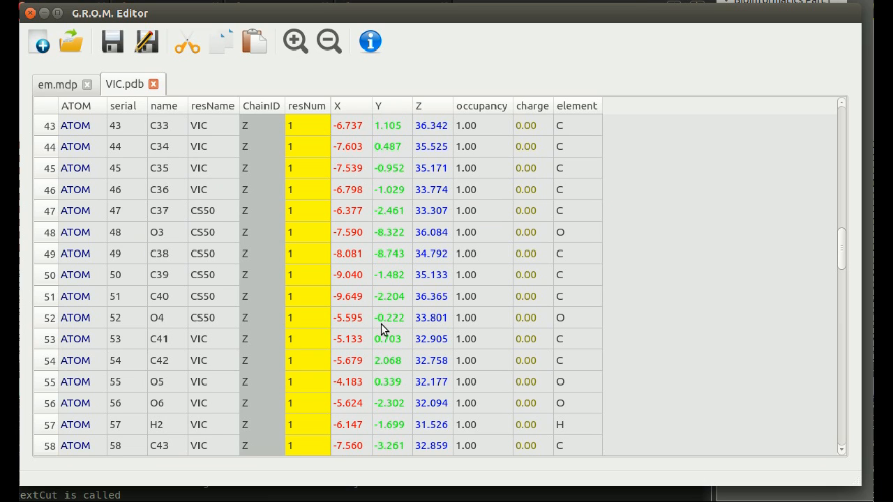
mouse_move(279, 162)
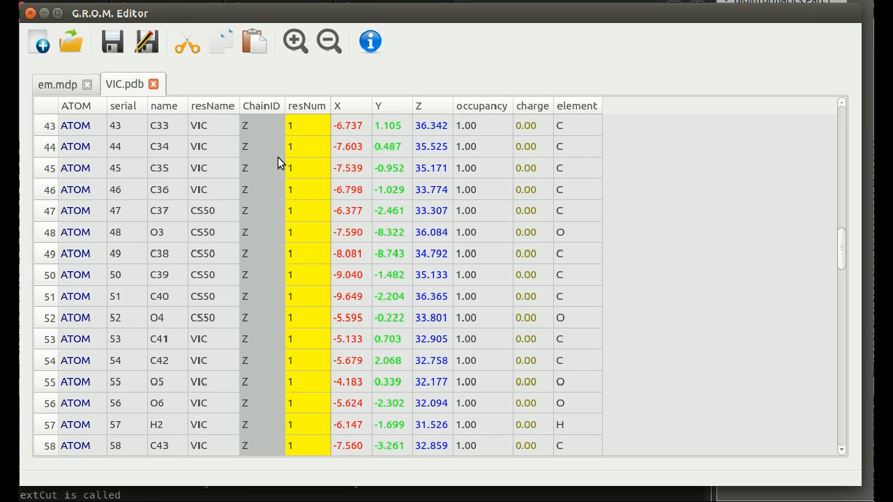
mouse_move(173, 105)
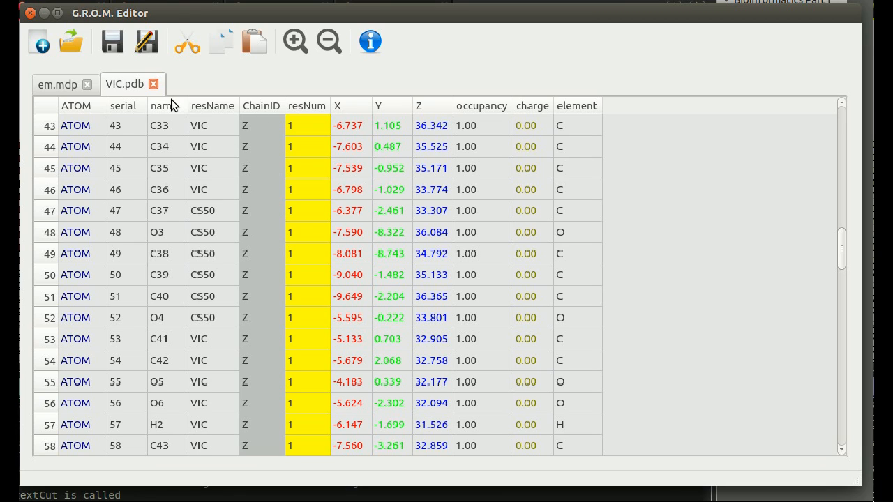
mouse_move(198, 132)
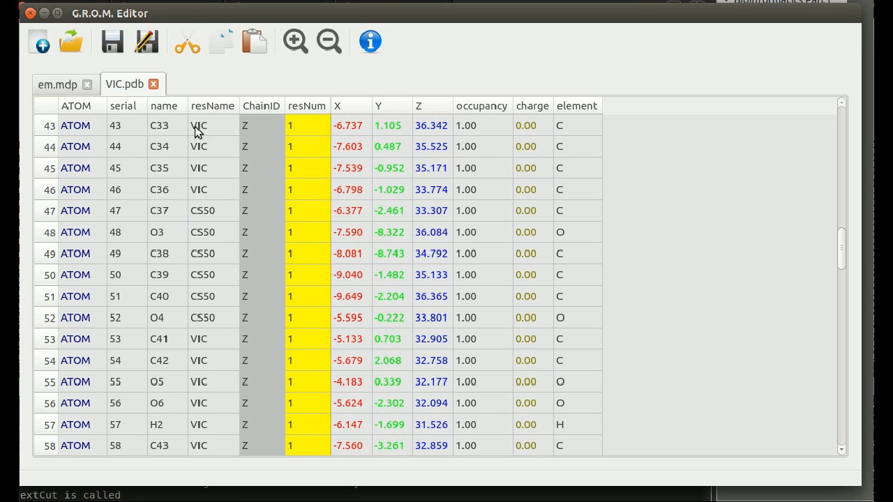
mouse_move(173, 165)
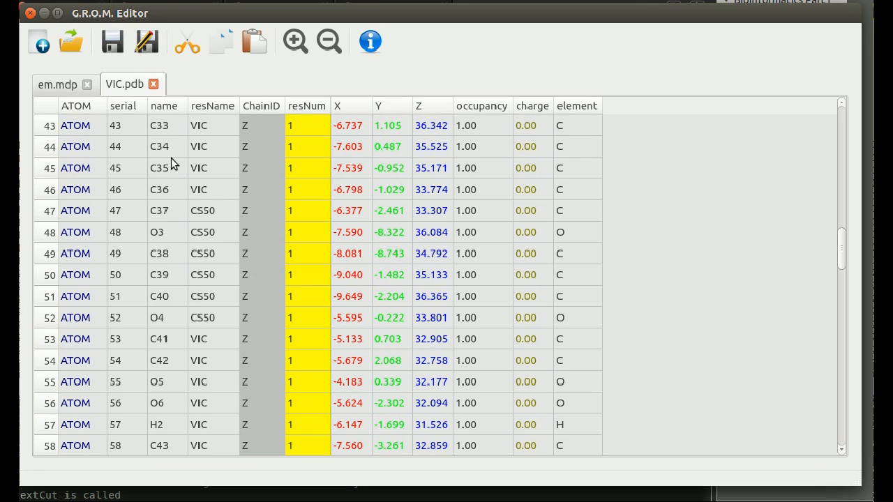
mouse_move(662, 180)
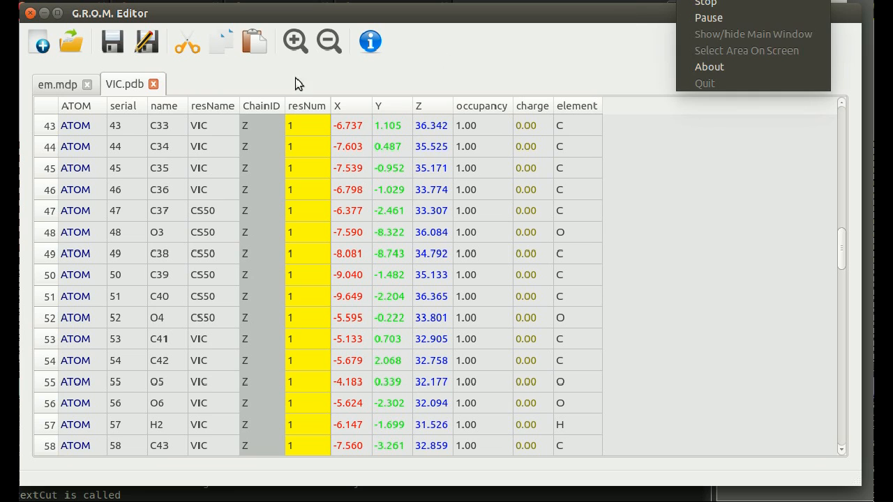
left_click(57, 83)
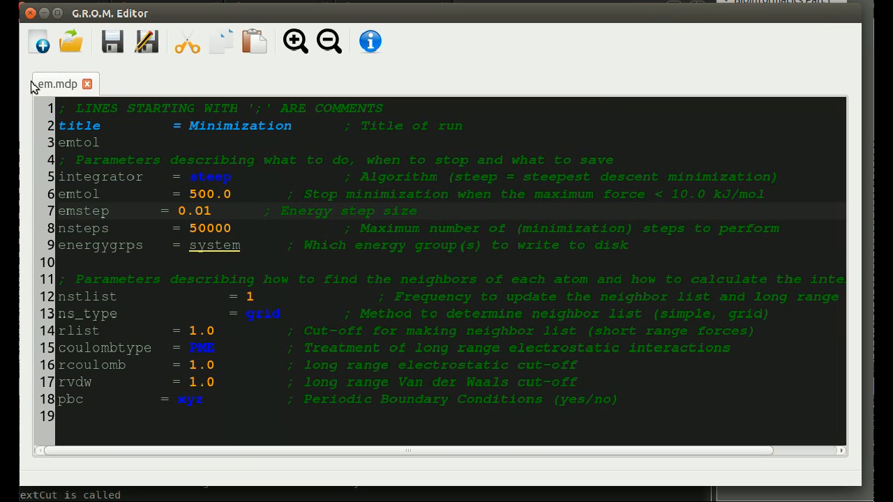
left_click(71, 41)
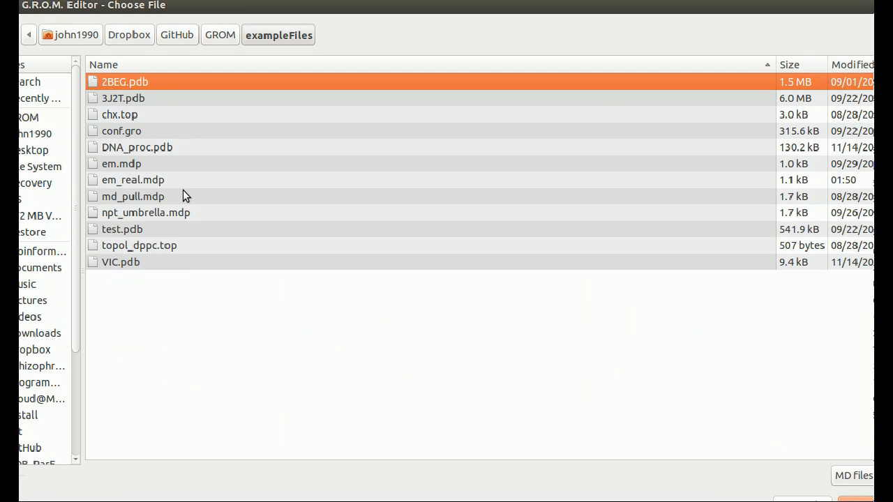